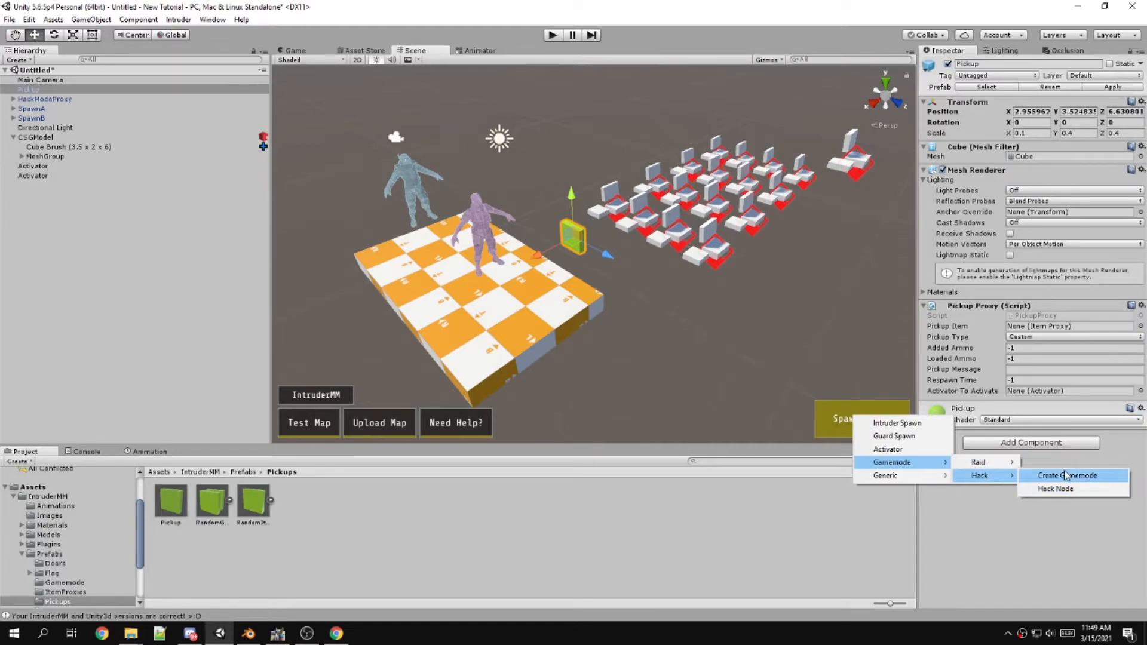
- Select the floor's Cube Brush under CSGModel to show the SabreCSG brush editing tools
left_click(1066, 475)
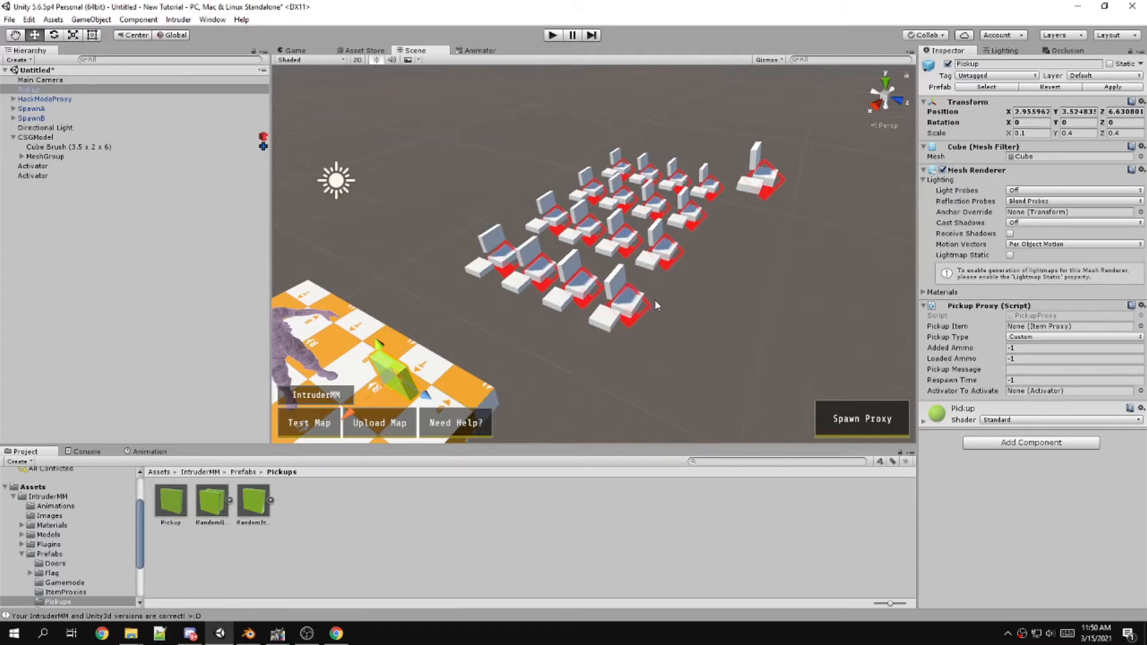
left_click(69, 146)
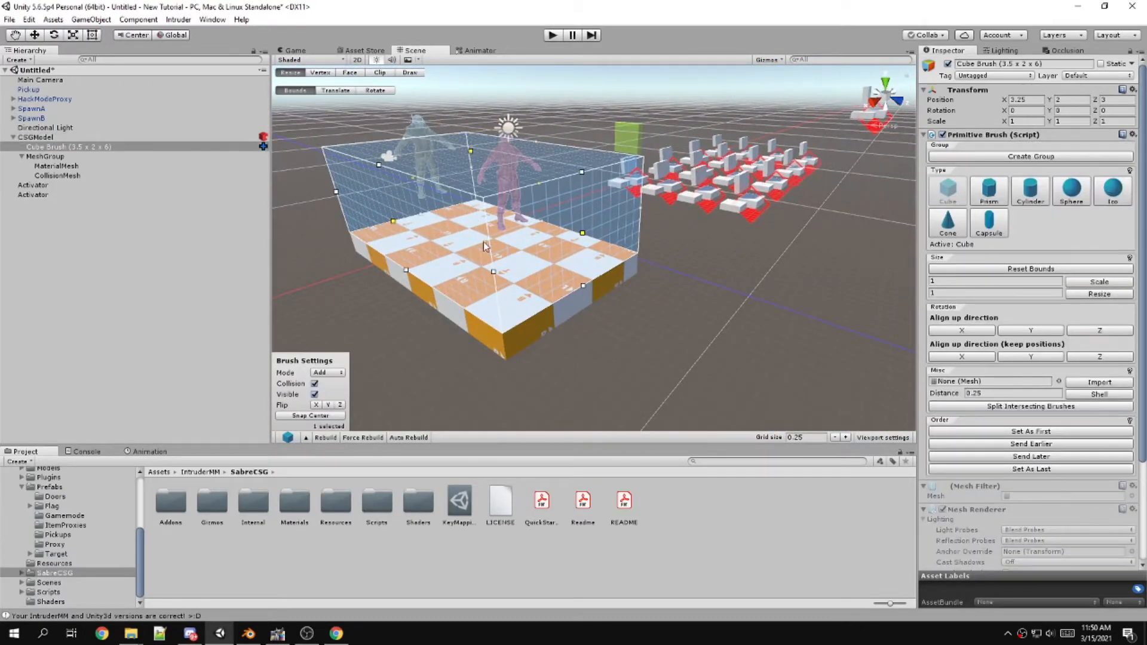